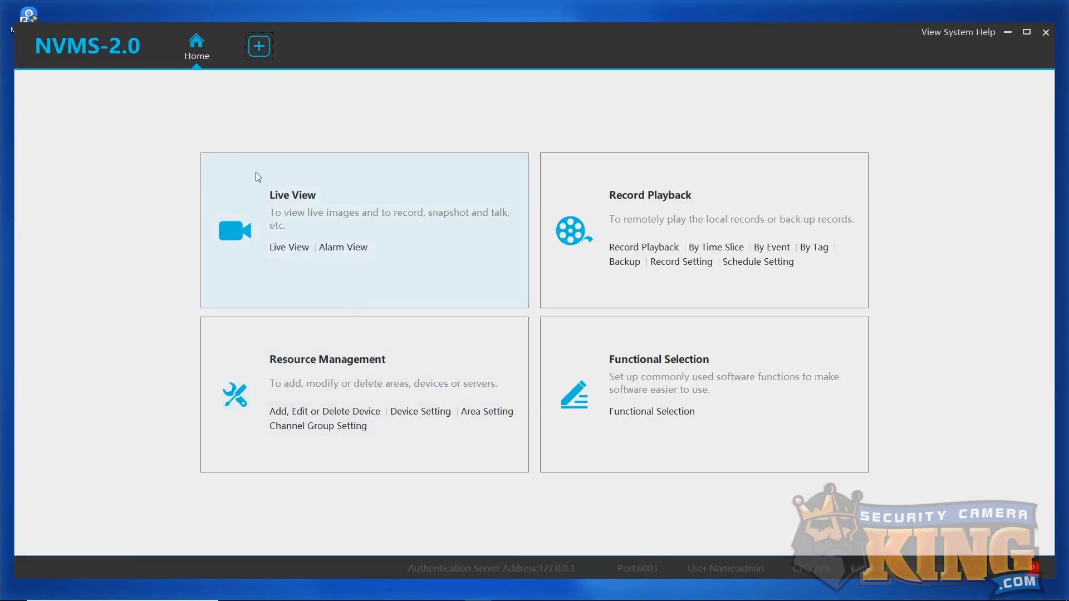
{"action": "mouse_move", "coordinate": [568, 153]}
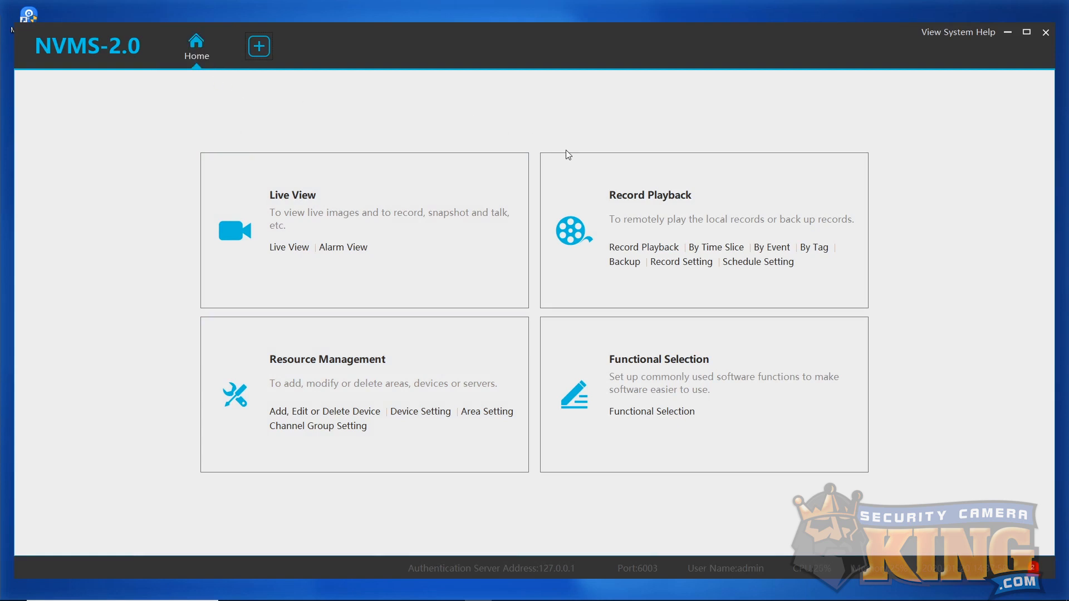
{"action": "mouse_move", "coordinate": [545, 274]}
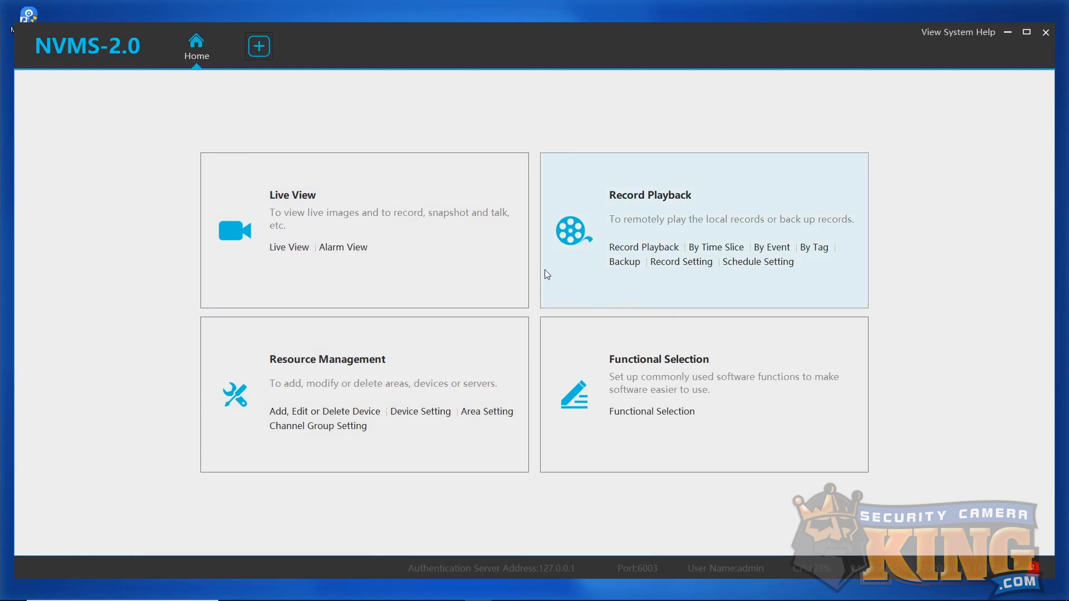
{"action": "mouse_move", "coordinate": [706, 178]}
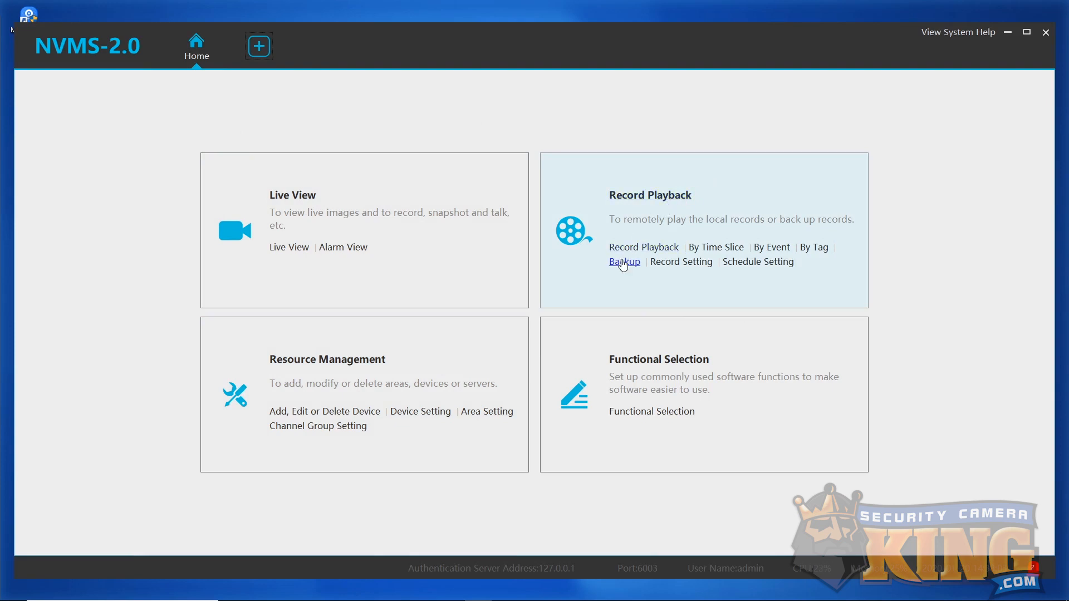
{"action": "mouse_move", "coordinate": [643, 247]}
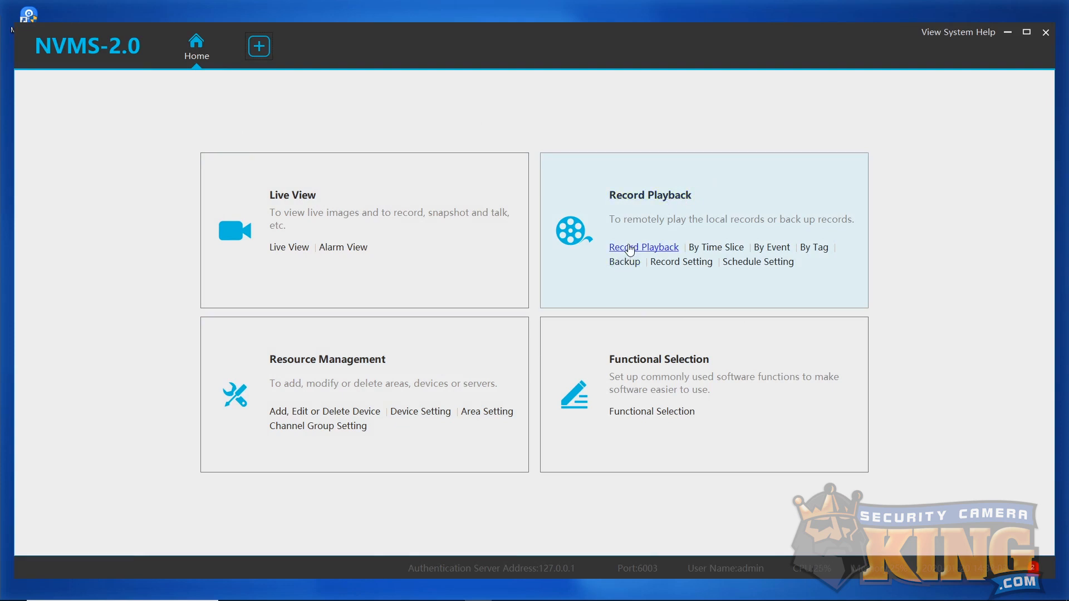
Go to Record Playback and set the search start hour to 14 (14:30:00–14:31:00 on 2020-01-20)
{"action": "left_click", "coordinate": [643, 247]}
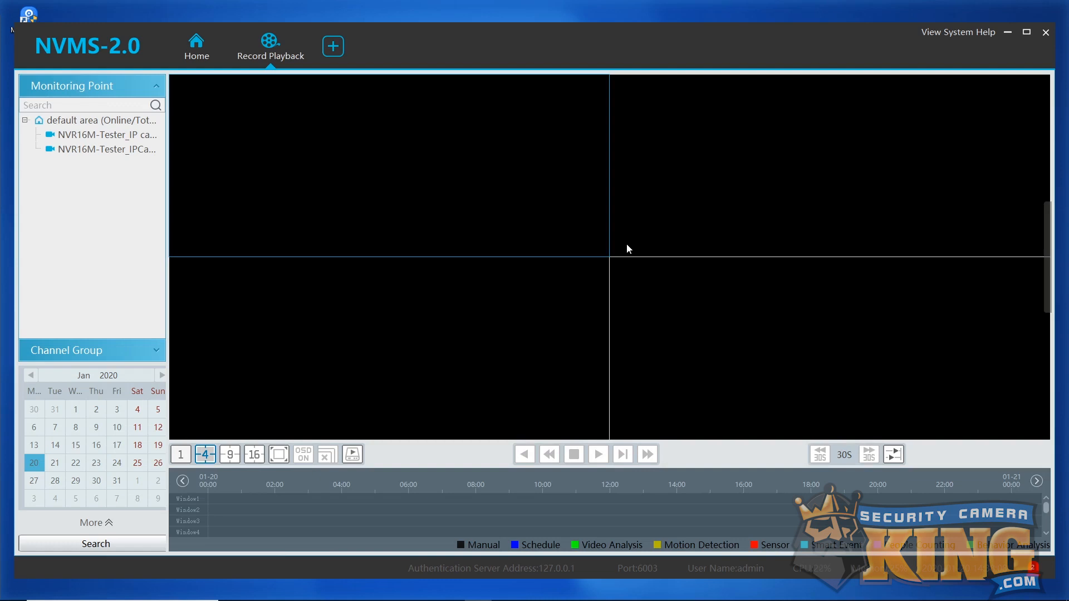
{"action": "mouse_move", "coordinate": [572, 235]}
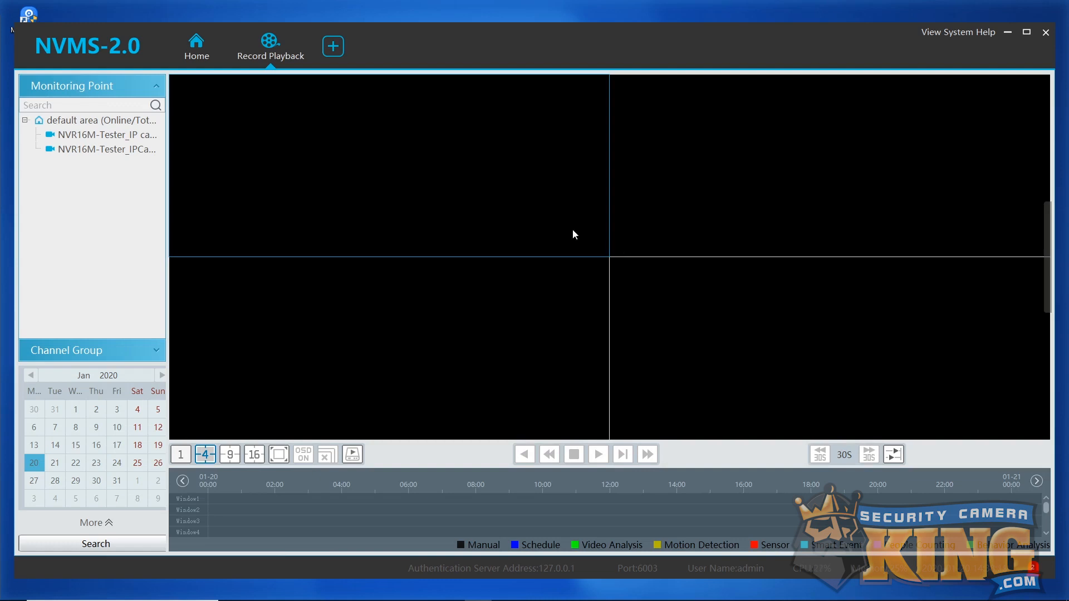
{"action": "mouse_move", "coordinate": [532, 311]}
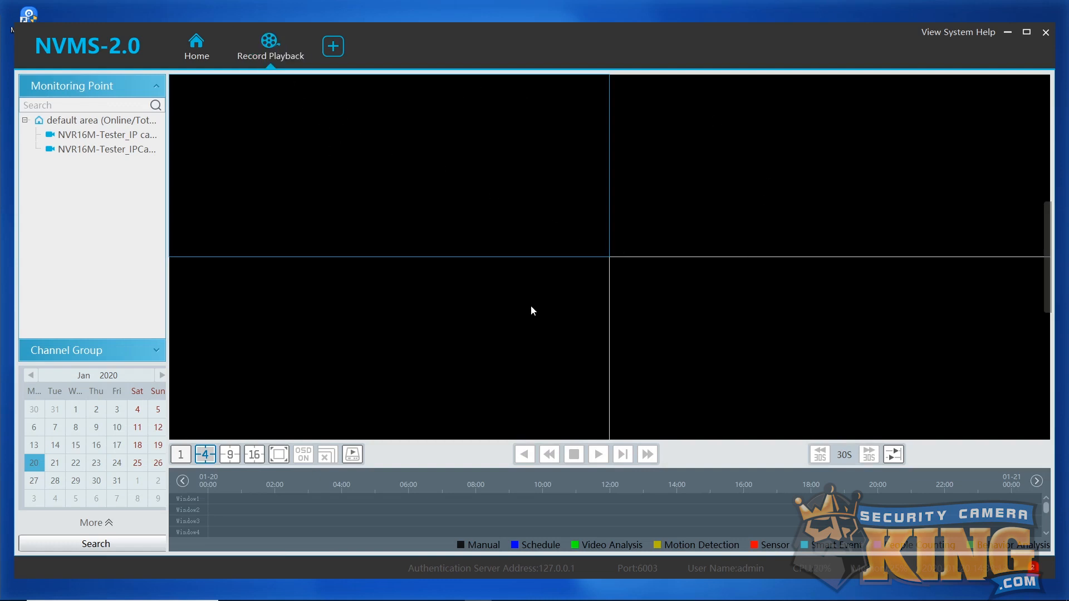
{"action": "mouse_move", "coordinate": [229, 265]}
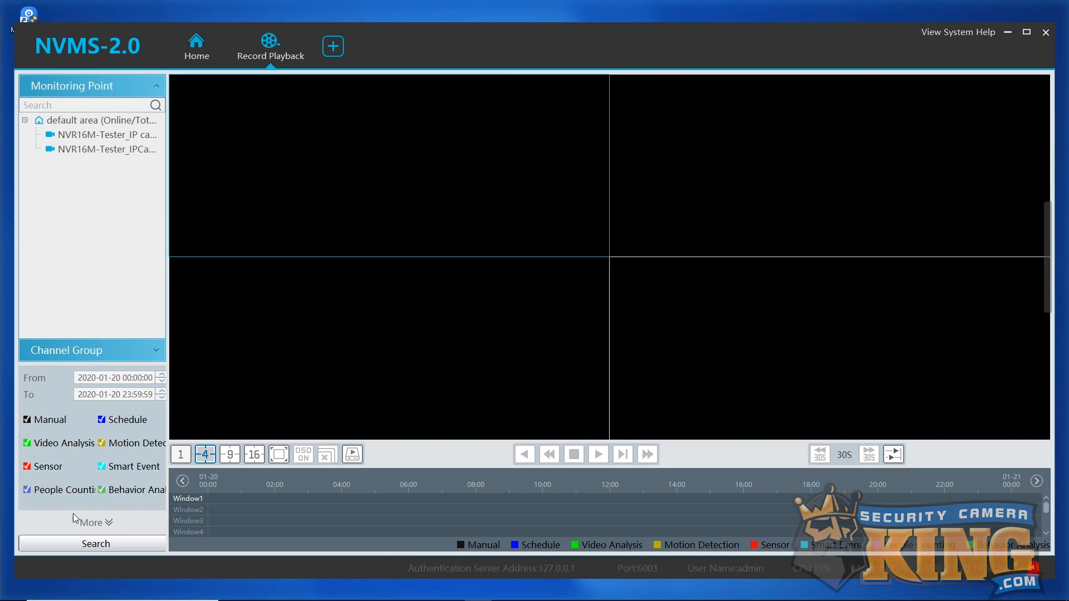
{"action": "mouse_move", "coordinate": [90, 507]}
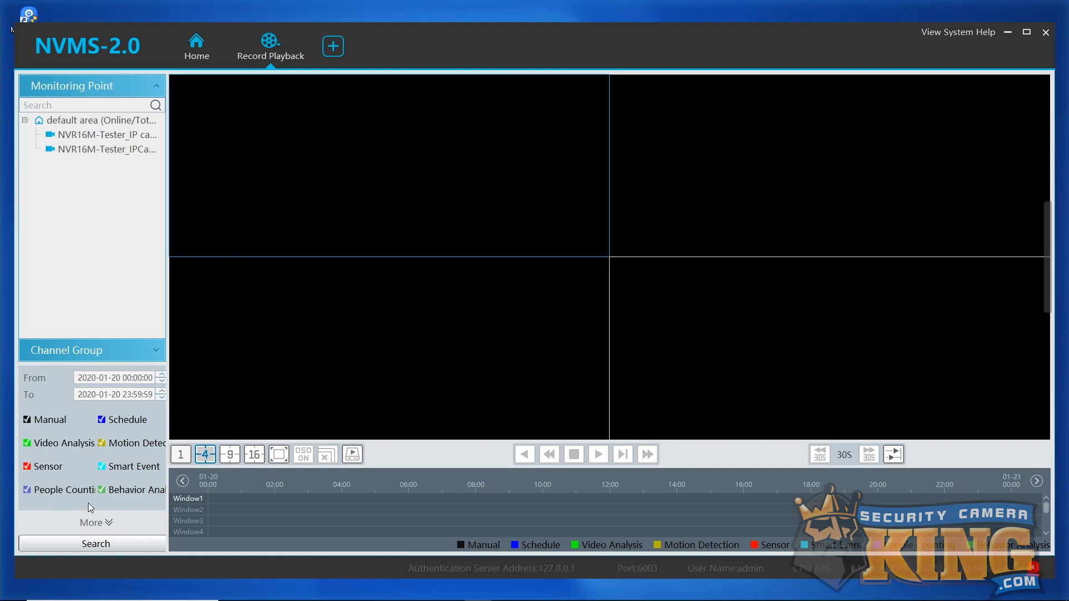
{"action": "left_click", "coordinate": [126, 377]}
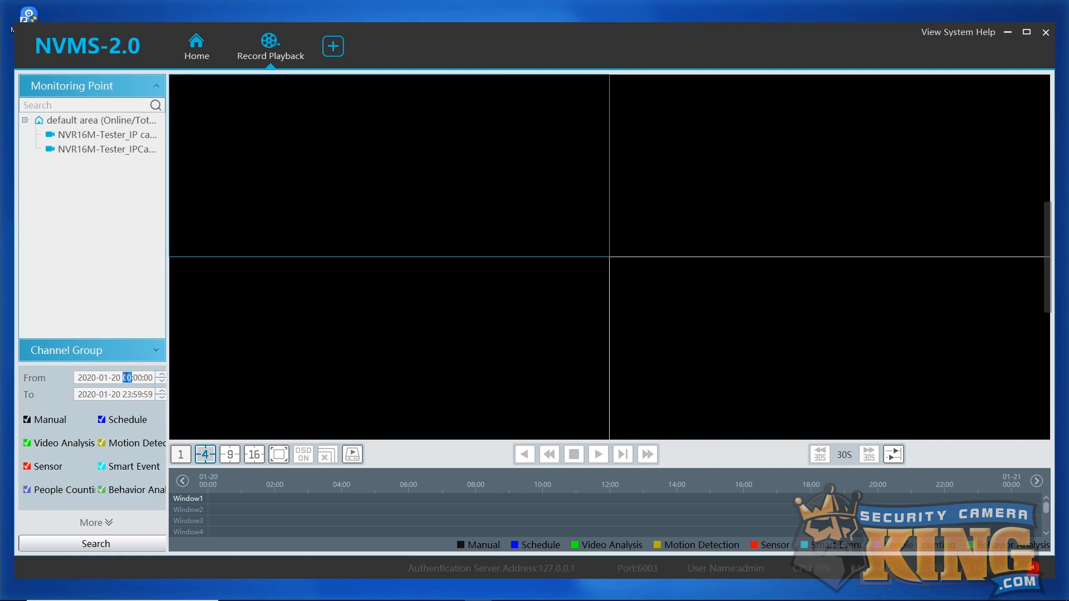
{"action": "type", "text": "14:3"}
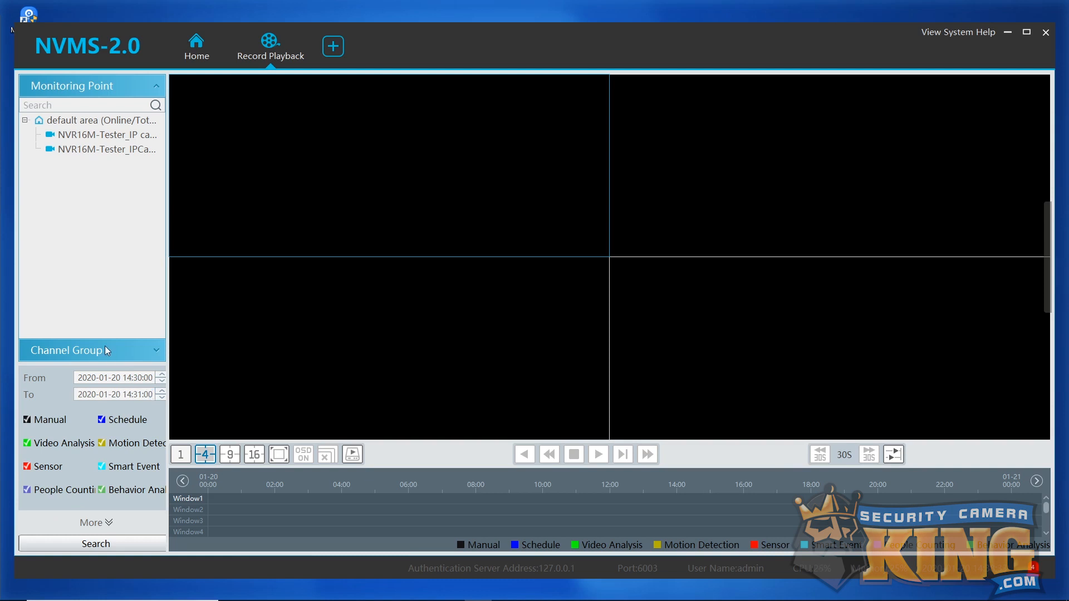
Search the second IP camera's recordings and zoom the timeline in around the 14:30 bar
{"action": "left_click", "coordinate": [103, 135]}
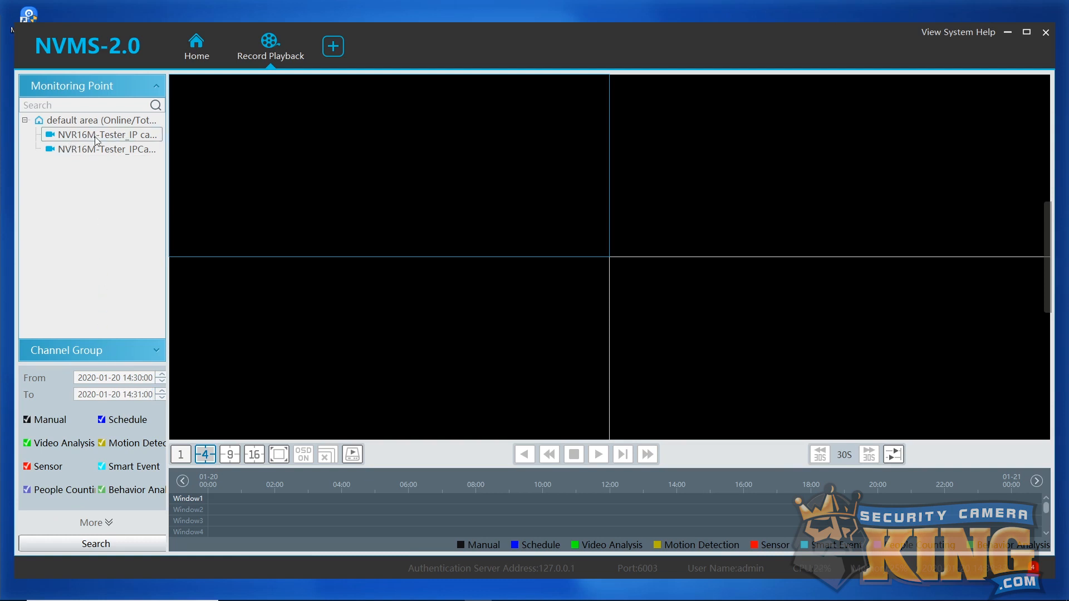
{"action": "left_click", "coordinate": [103, 148]}
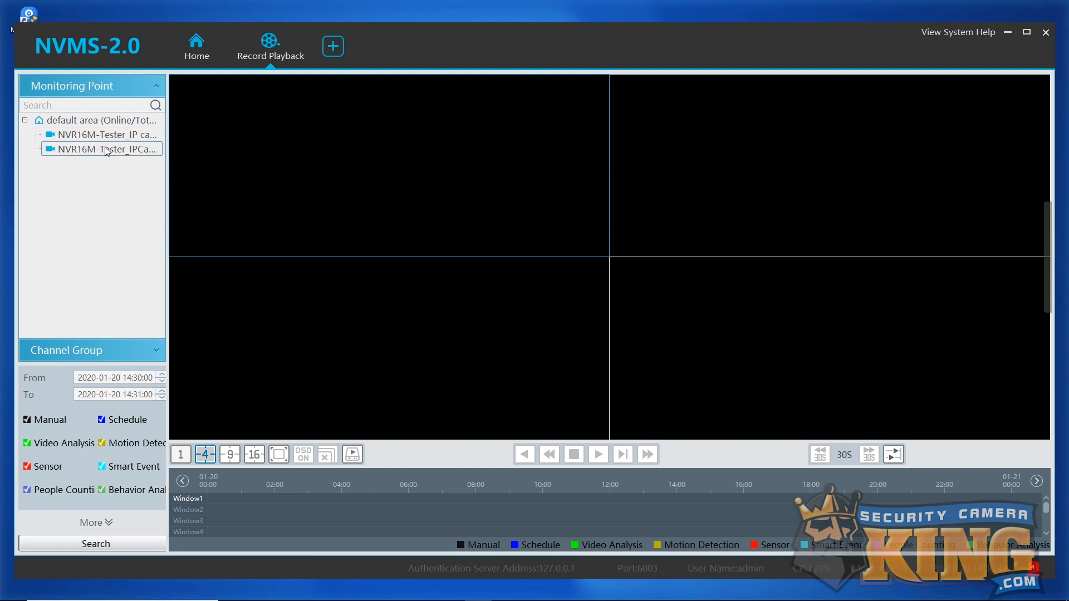
{"action": "left_click", "coordinate": [103, 148]}
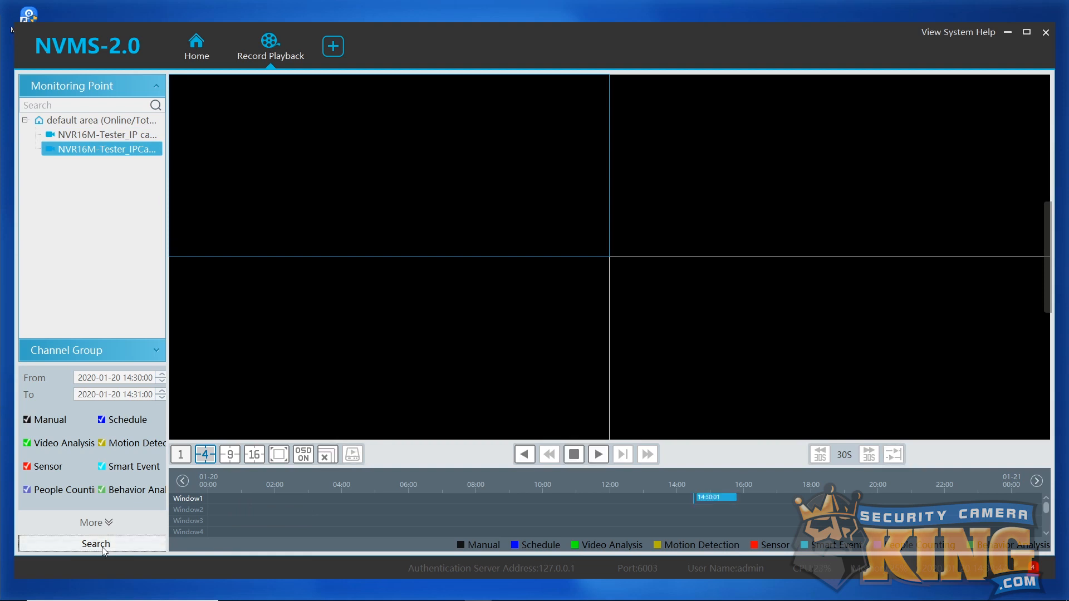
{"action": "mouse_move", "coordinate": [439, 503]}
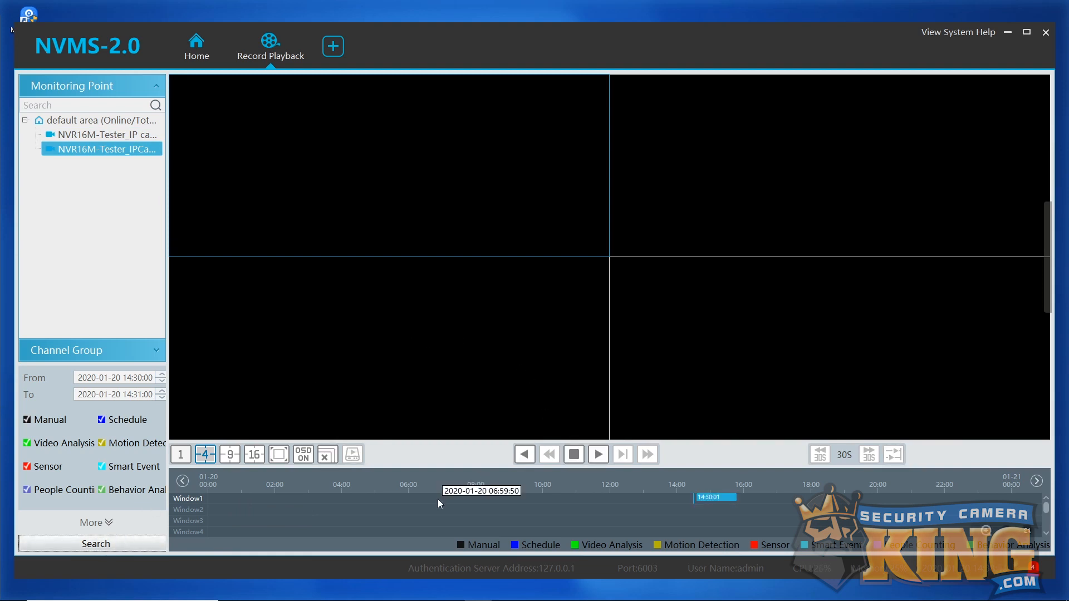
{"action": "mouse_move", "coordinate": [691, 502]}
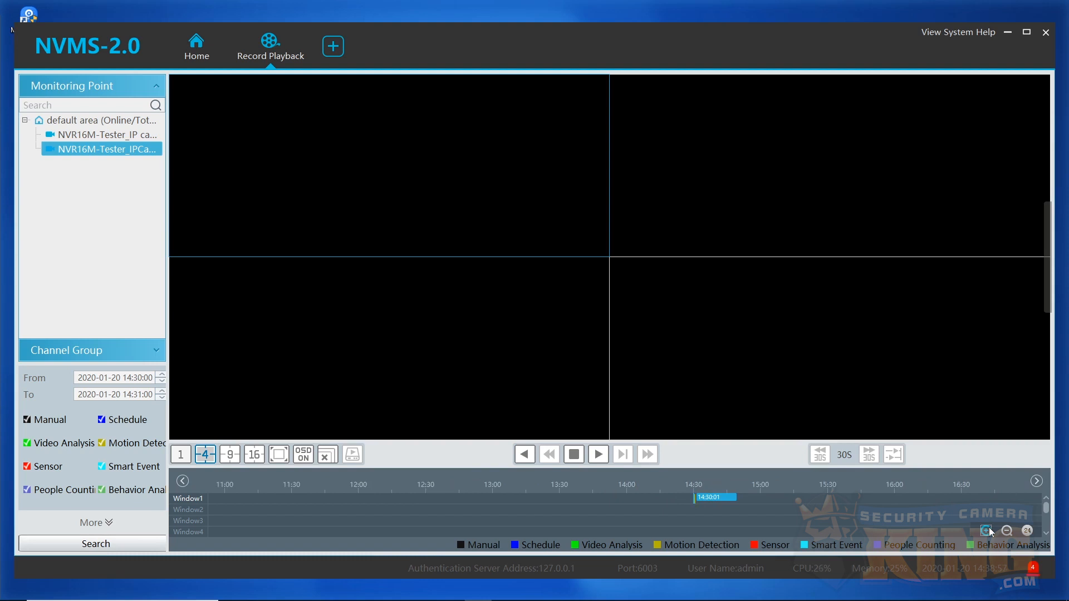
{"action": "left_click", "coordinate": [985, 531]}
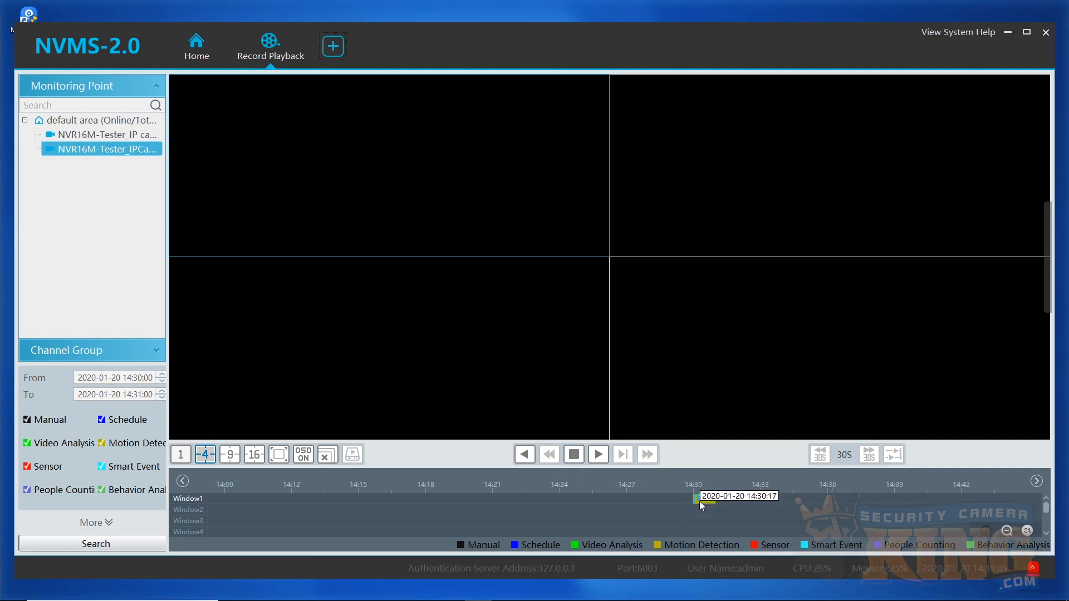
Play the 14:30 recording in Window1, pause it, then stop playback
{"action": "left_click", "coordinate": [597, 454]}
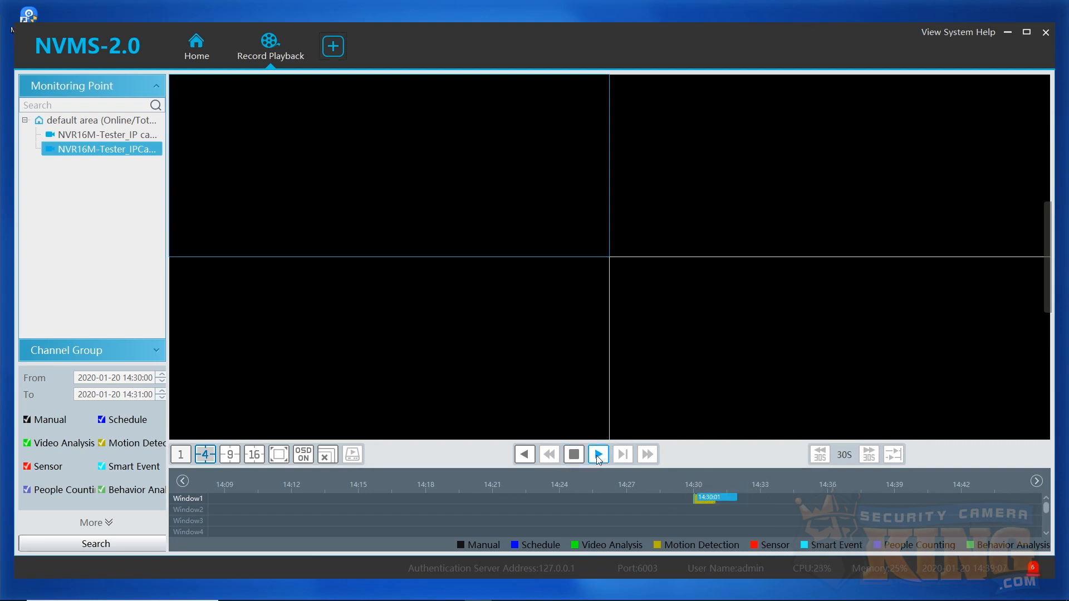
{"action": "left_click", "coordinate": [597, 454]}
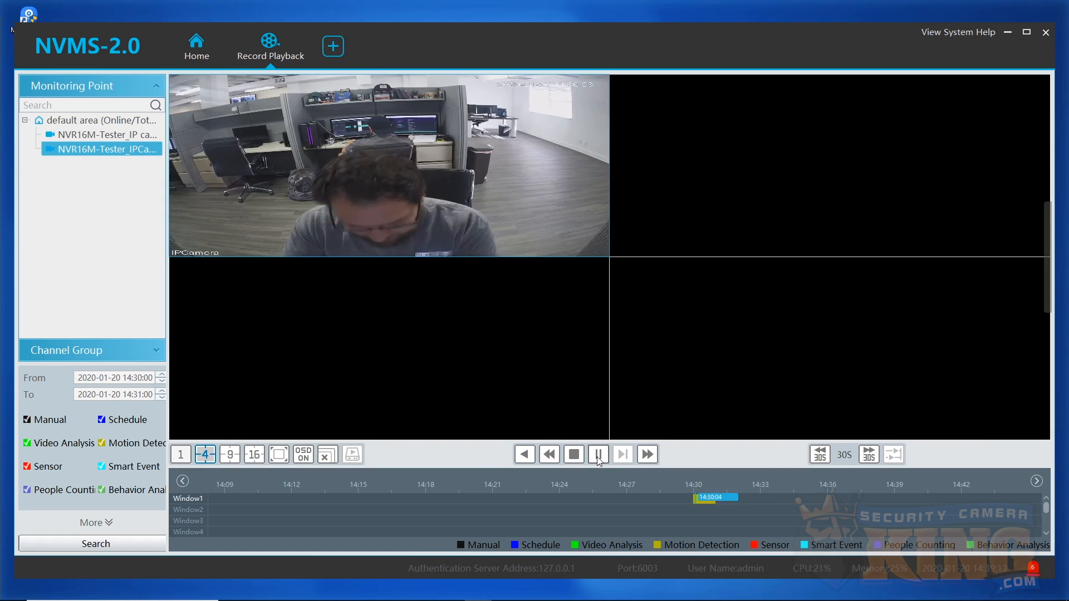
{"action": "left_click", "coordinate": [597, 454]}
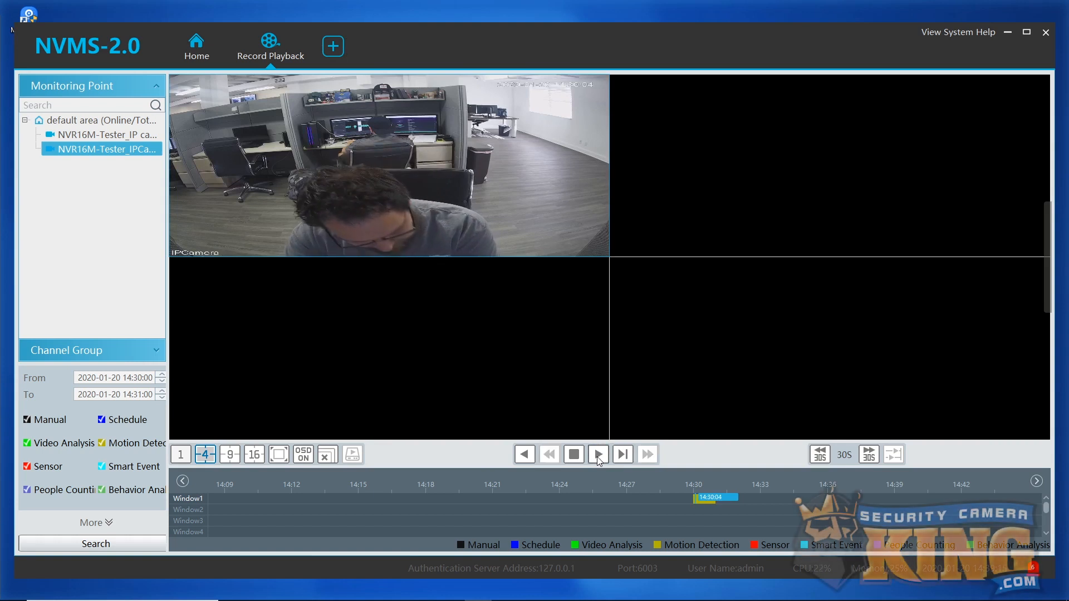
{"action": "left_click", "coordinate": [573, 454]}
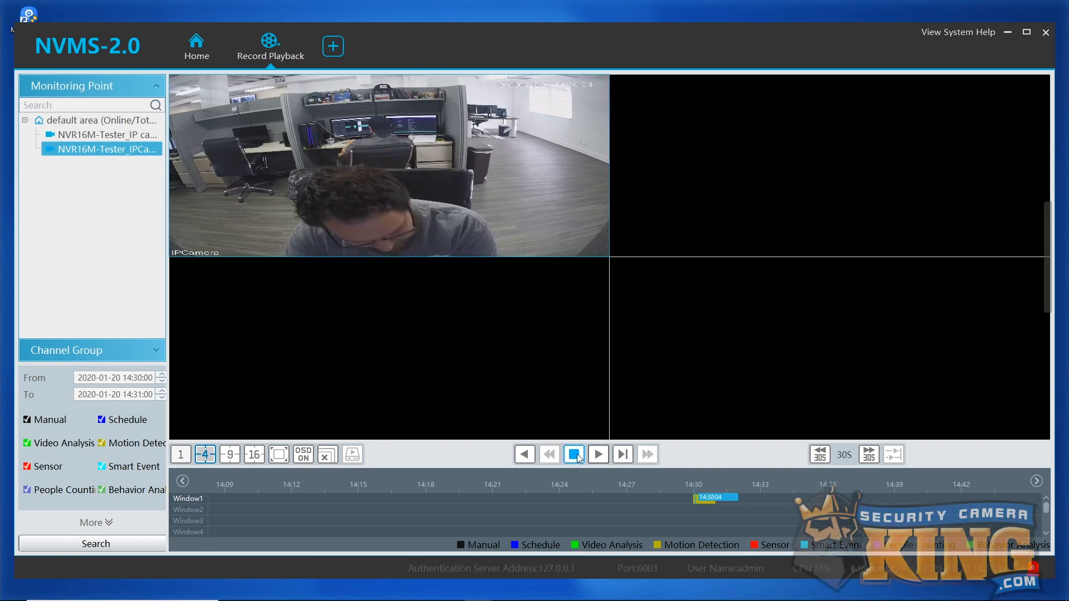
{"action": "mouse_move", "coordinate": [575, 454]}
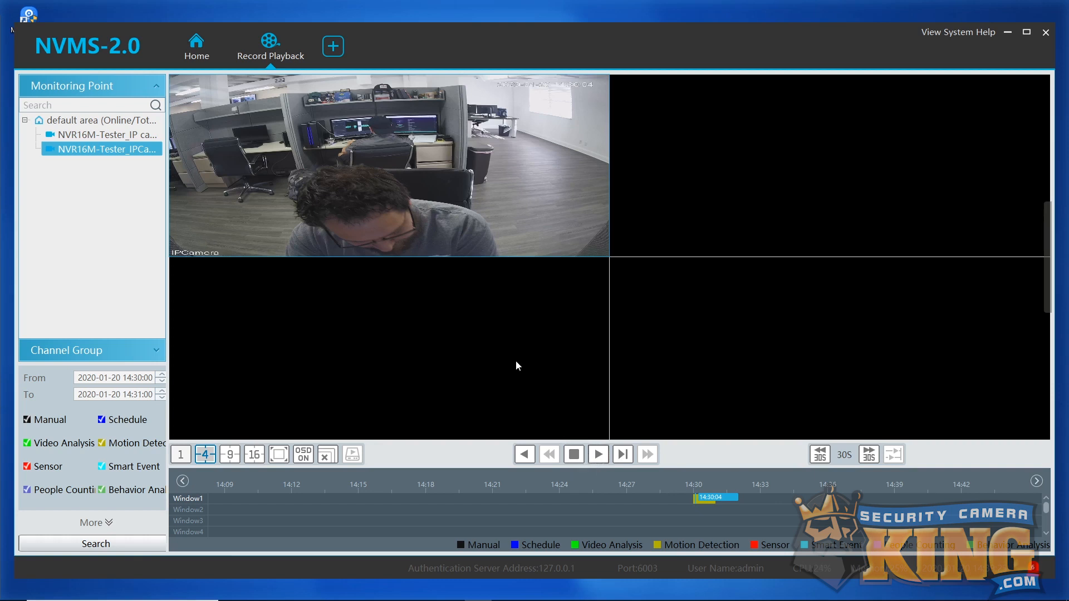
{"action": "mouse_move", "coordinate": [515, 367]}
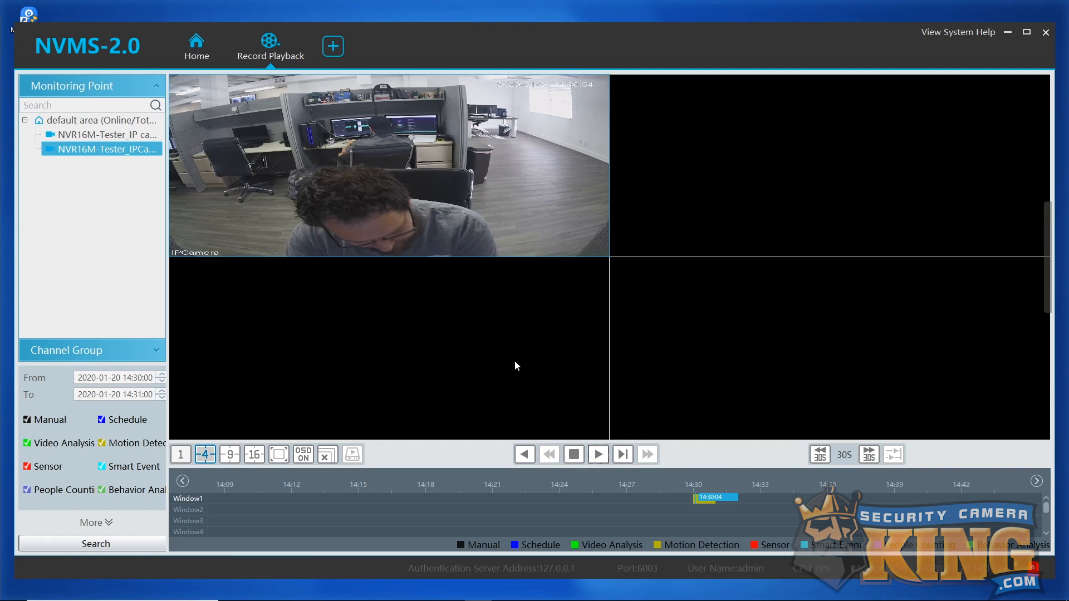
Return to Home and go to Record Management > Backup
{"action": "left_click", "coordinate": [196, 47]}
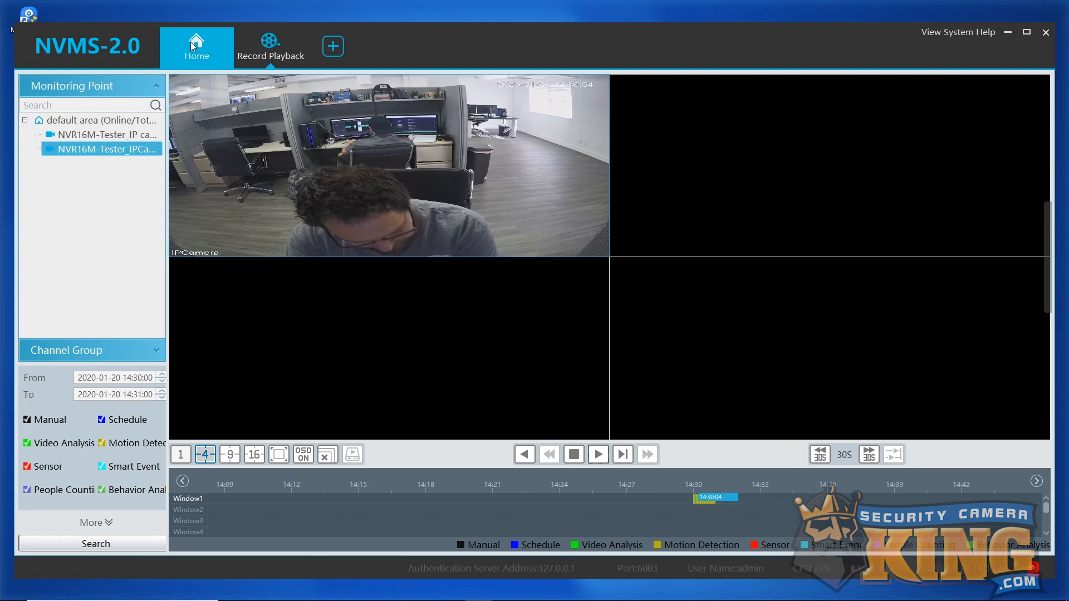
{"action": "left_click", "coordinate": [196, 48]}
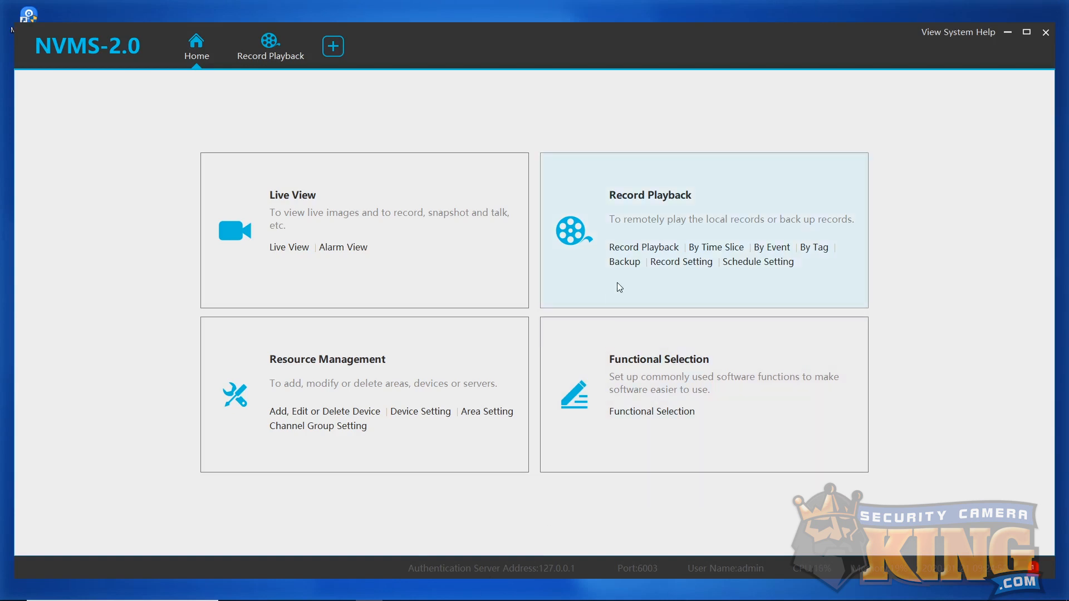
{"action": "mouse_move", "coordinate": [624, 261]}
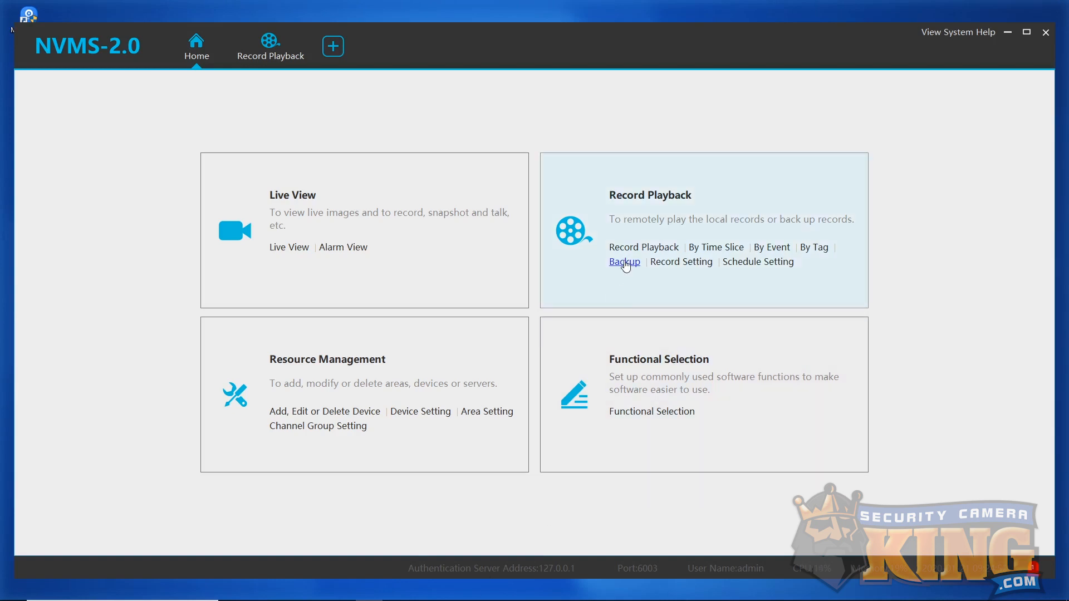
{"action": "left_click", "coordinate": [622, 262]}
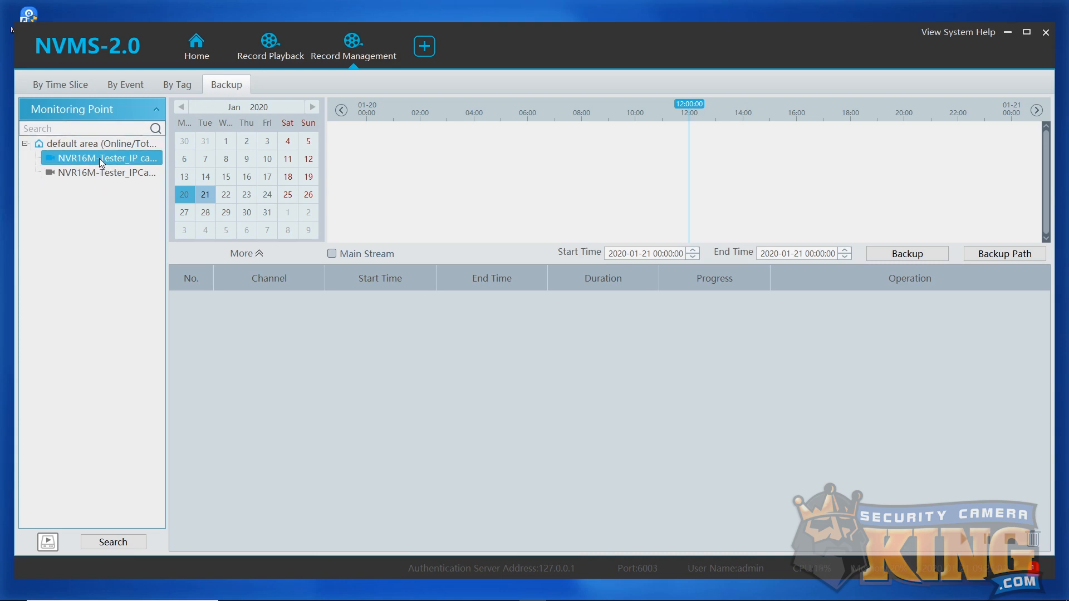
{"action": "mouse_move", "coordinate": [277, 189]}
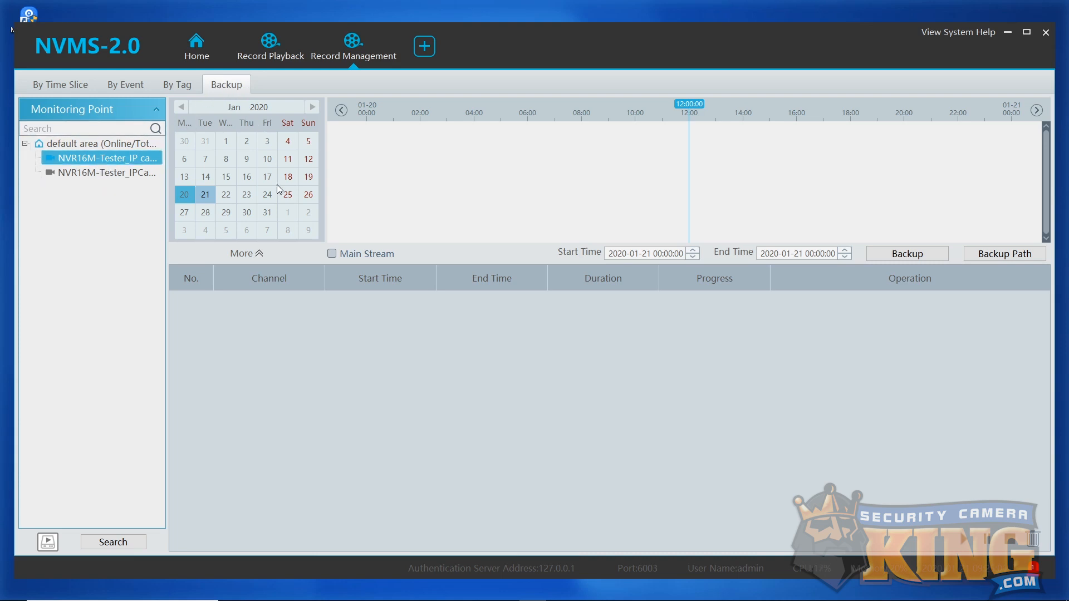
{"action": "mouse_move", "coordinate": [124, 245]}
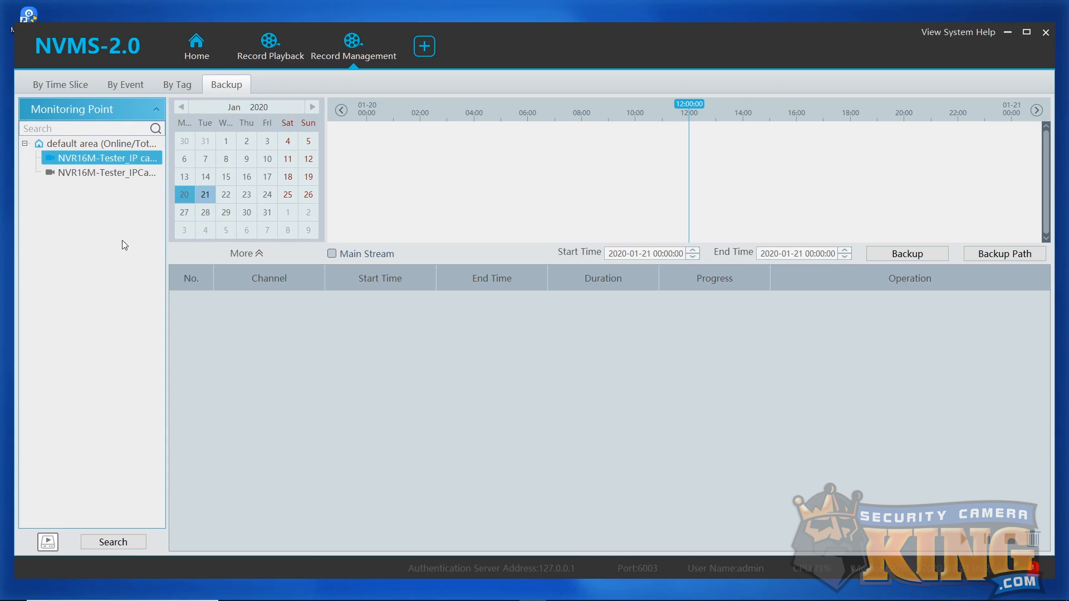
Load the January 20 recordings and confirm the backup path is D:/Xportz
{"action": "left_click", "coordinate": [113, 543]}
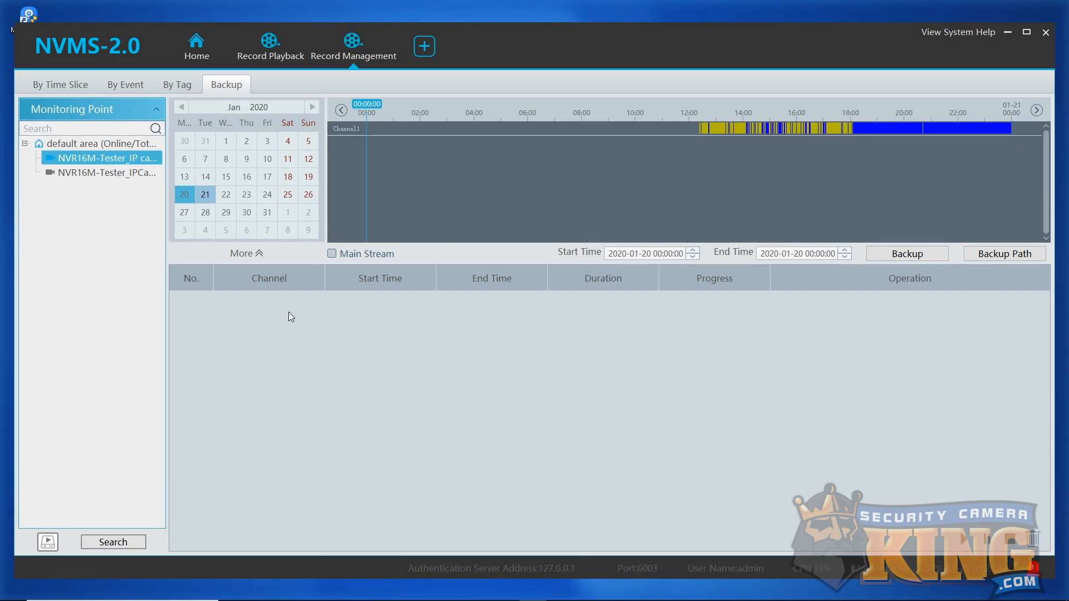
{"action": "left_click", "coordinate": [332, 254]}
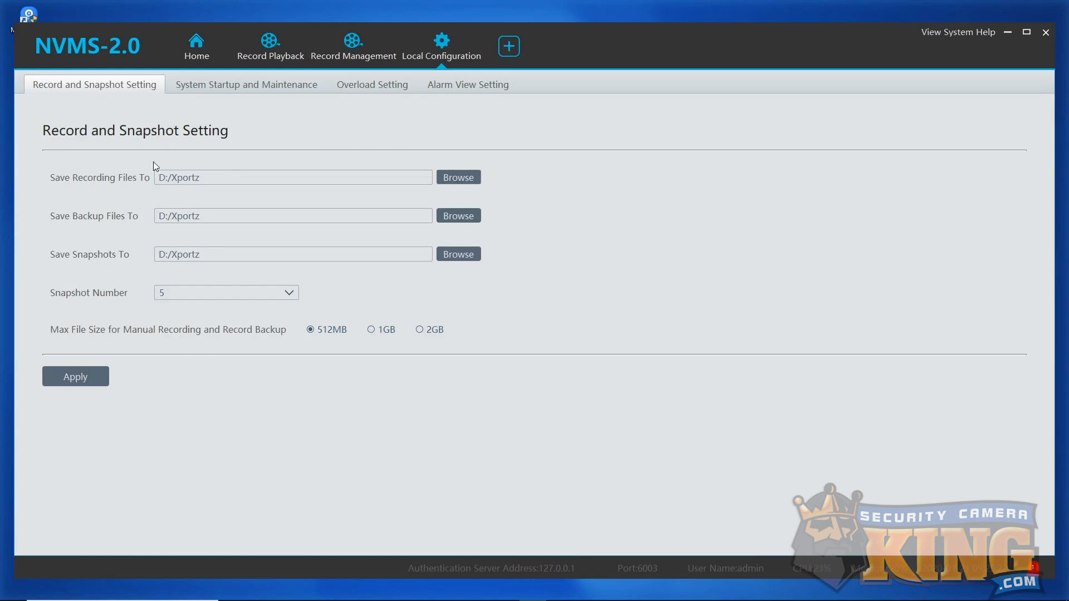
{"action": "mouse_move", "coordinate": [410, 156]}
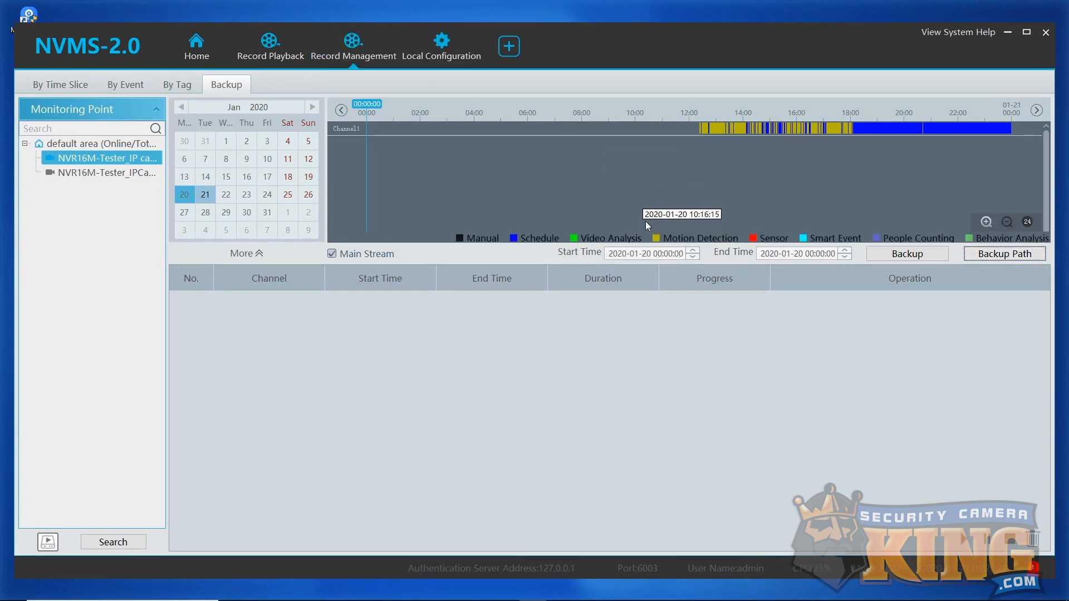
{"action": "left_click", "coordinate": [658, 252]}
{"action": "type", "text": "14"}
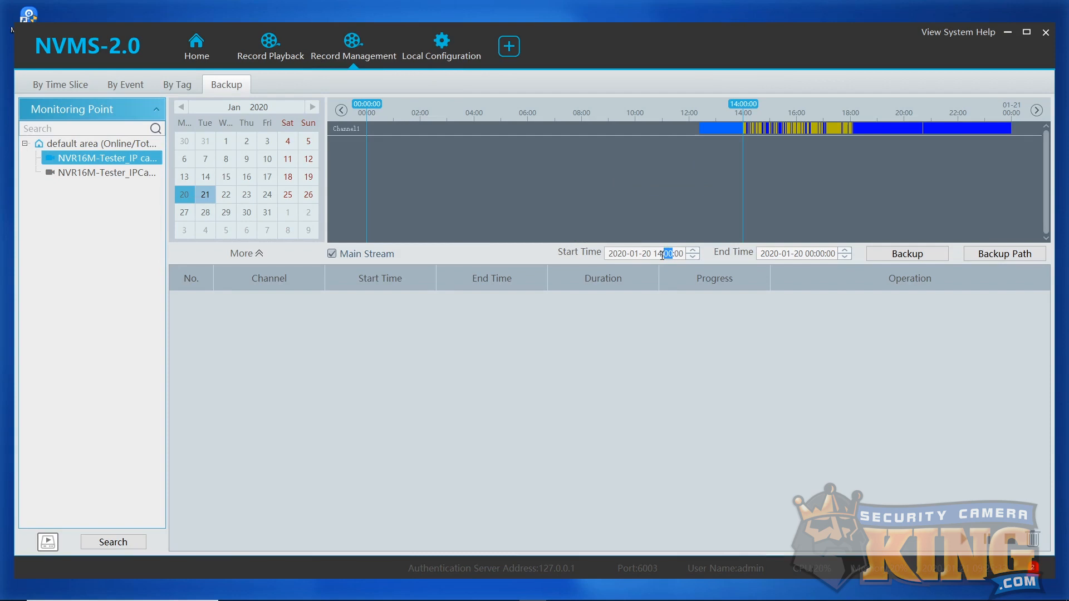
{"action": "left_click", "coordinate": [693, 251]}
{"action": "type", "text": "3"}
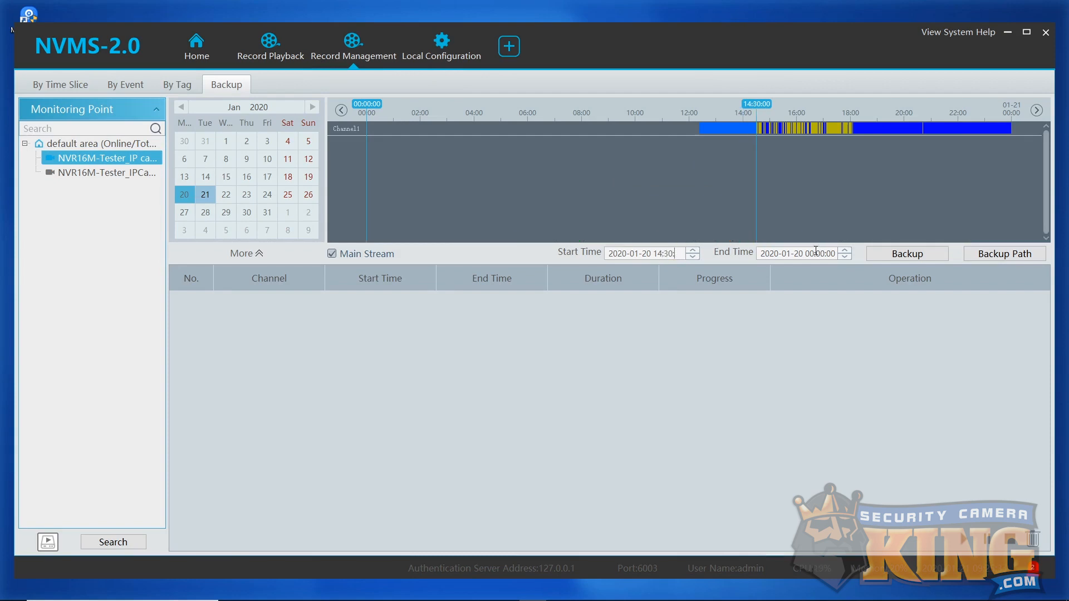
{"action": "left_click", "coordinate": [808, 253]}
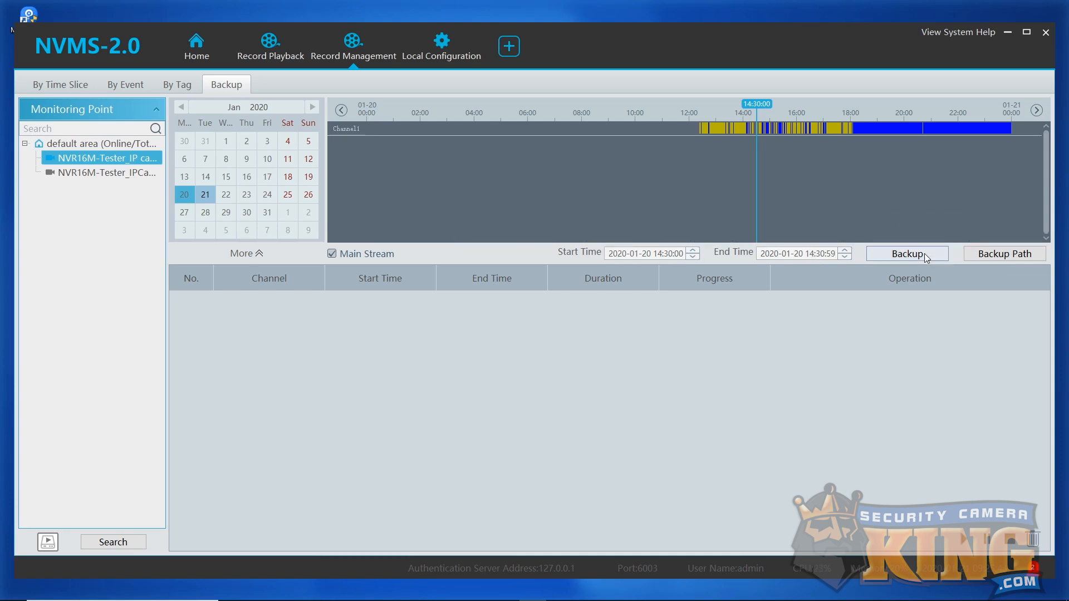
Back up the one-minute clip, then play the exported file from D:\Xportz in VLC
{"action": "left_click", "coordinate": [906, 254]}
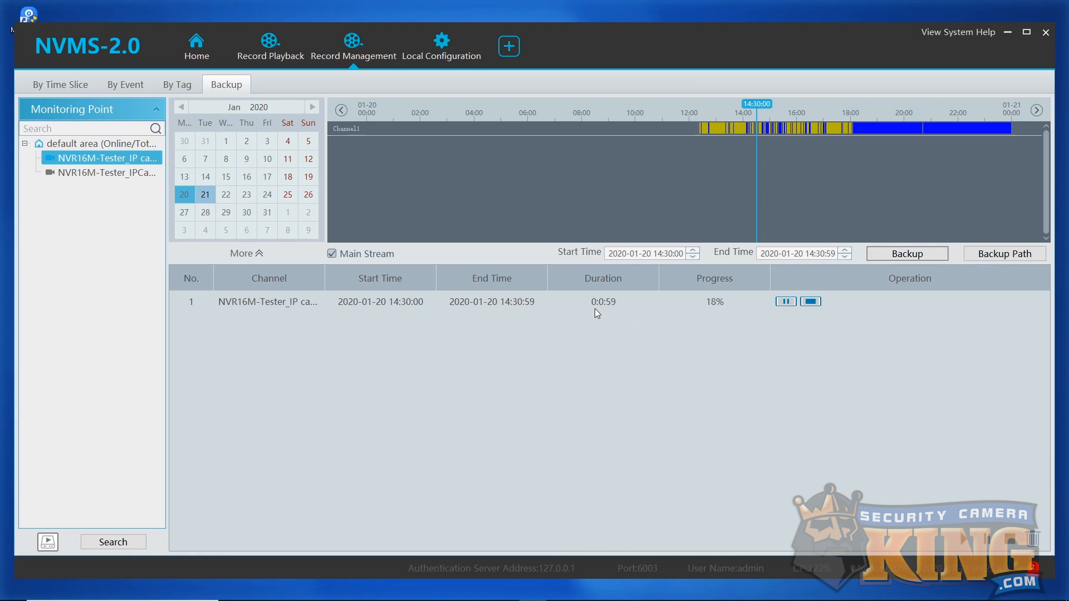
{"action": "mouse_move", "coordinate": [675, 328]}
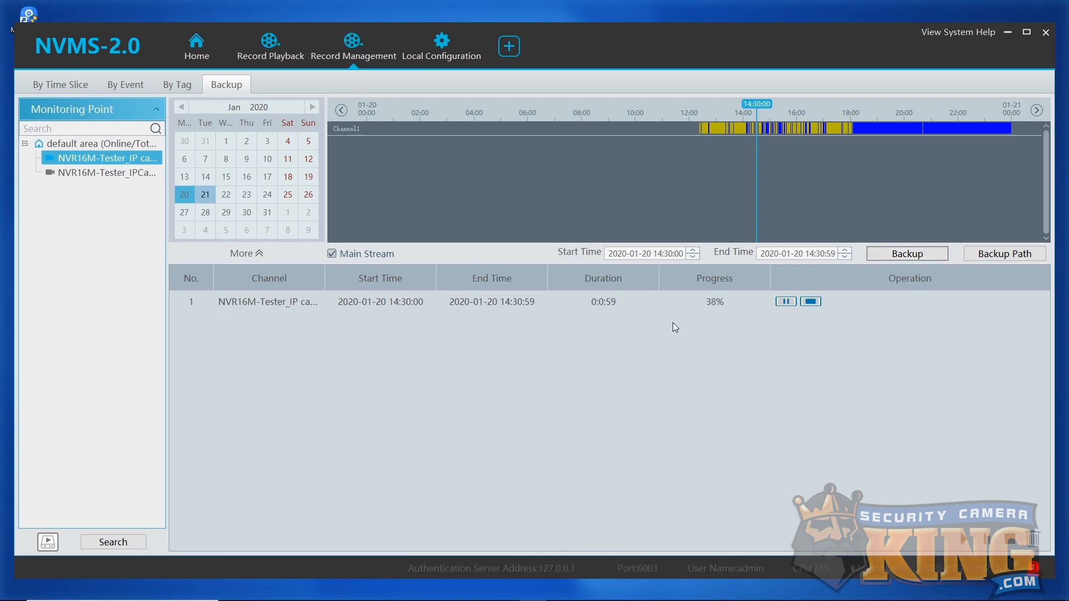
{"action": "mouse_move", "coordinate": [871, 336]}
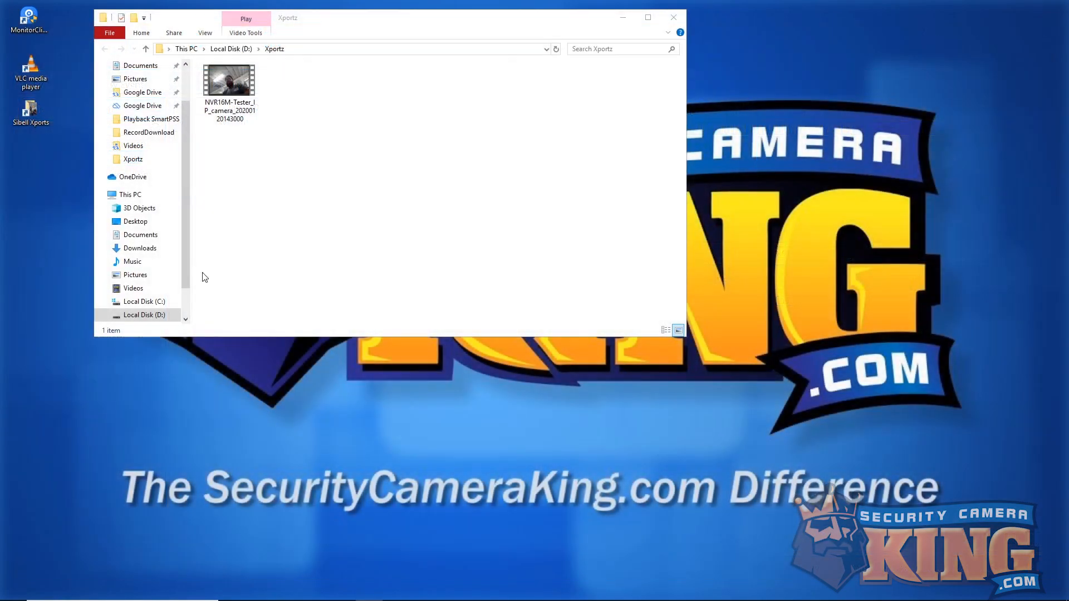
{"action": "left_click", "coordinate": [229, 80]}
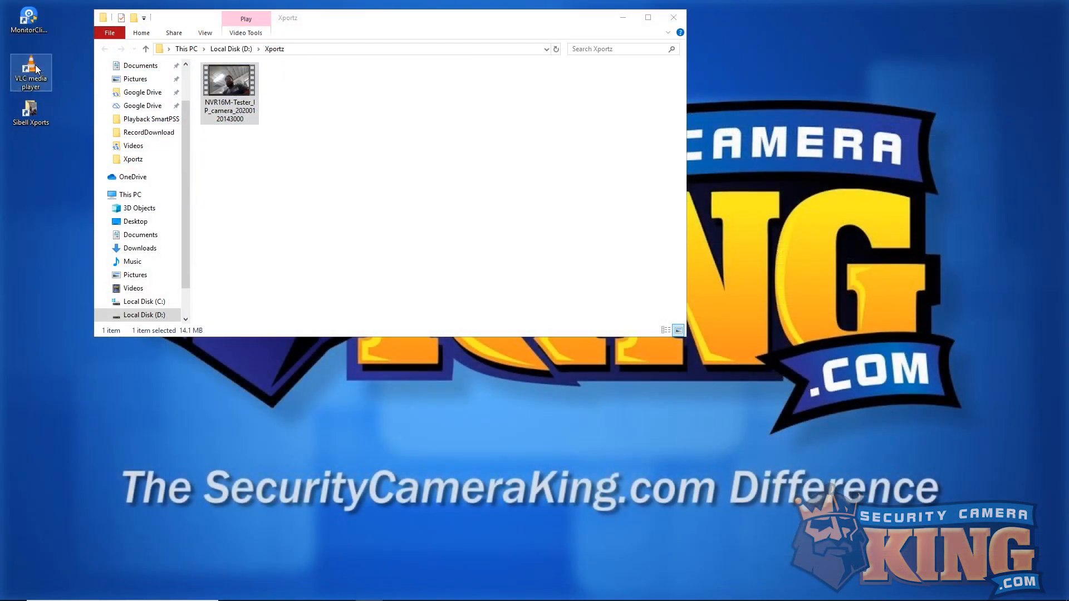
{"action": "double_click", "coordinate": [230, 80]}
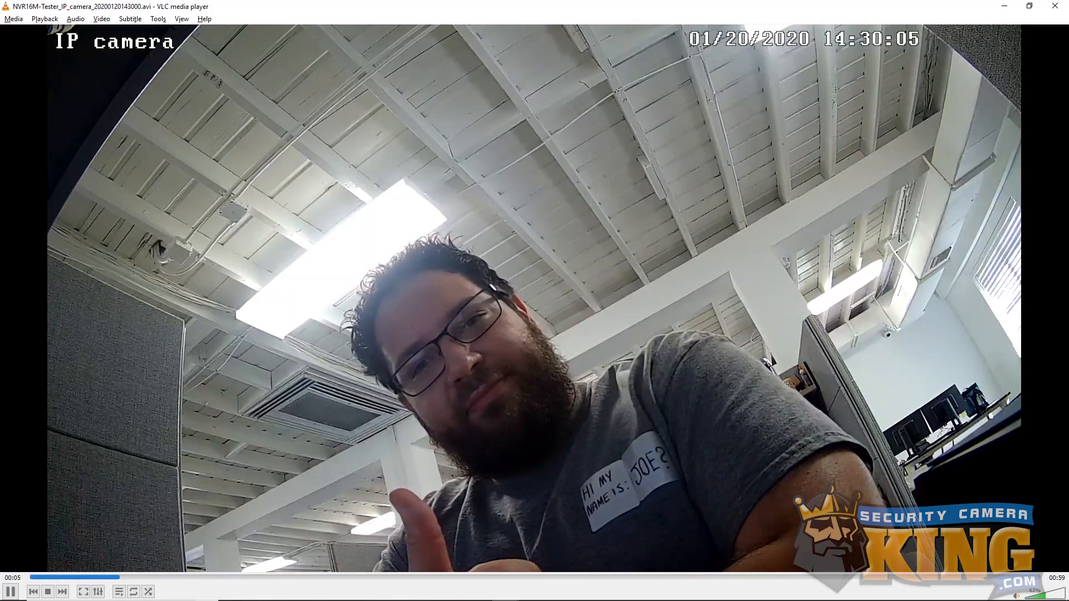